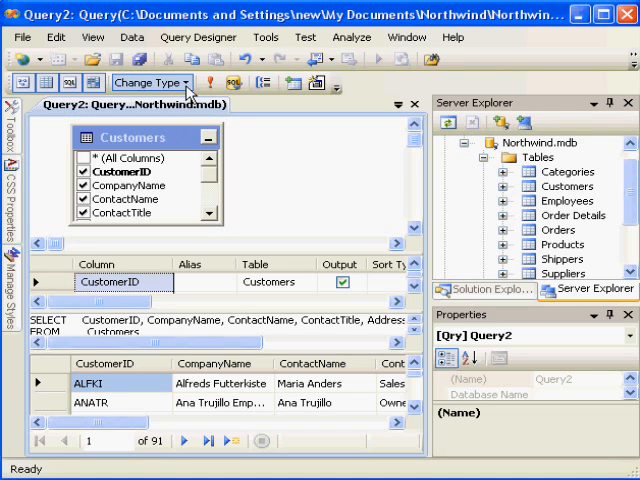
# - Change the Customers query type to an UPDATE query
pyautogui.click(150, 84)
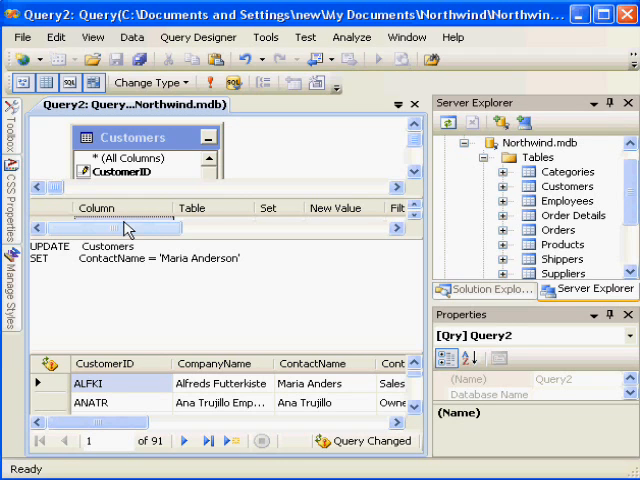
# - Run the UPDATE setting ContactName to 'Maria Anderson' where CustomerID is 'ALFKI'
pyautogui.click(208, 84)
pyautogui.write("WHERE CustomerID = 'ALFKI'")
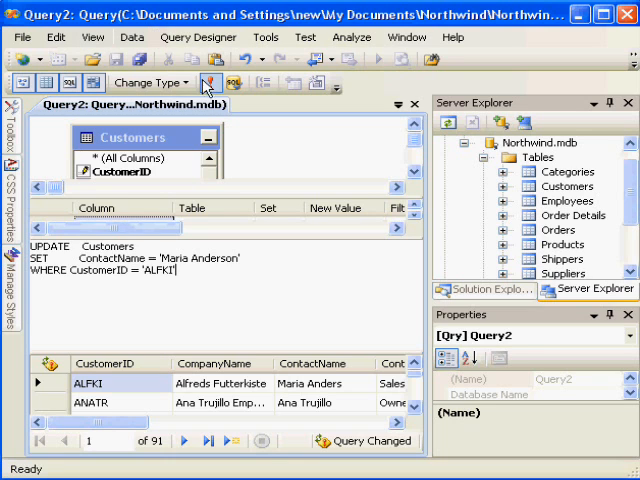
pyautogui.click(208, 82)
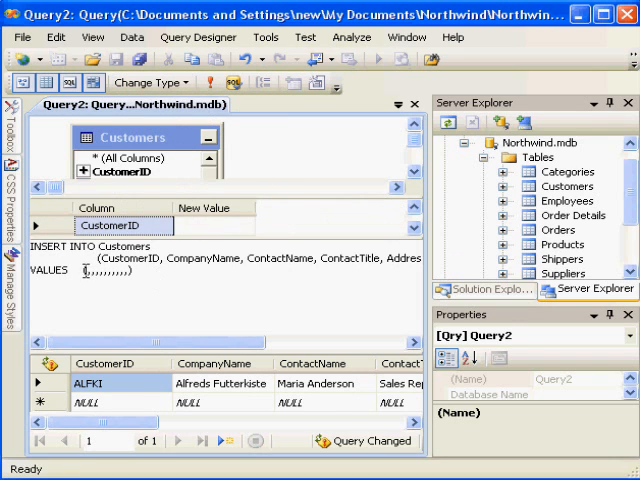
# - Enter 'SSSS','My Company' as the first VALUES of the INSERT INTO Customers query
pyautogui.write("'SSSS','My Company'")
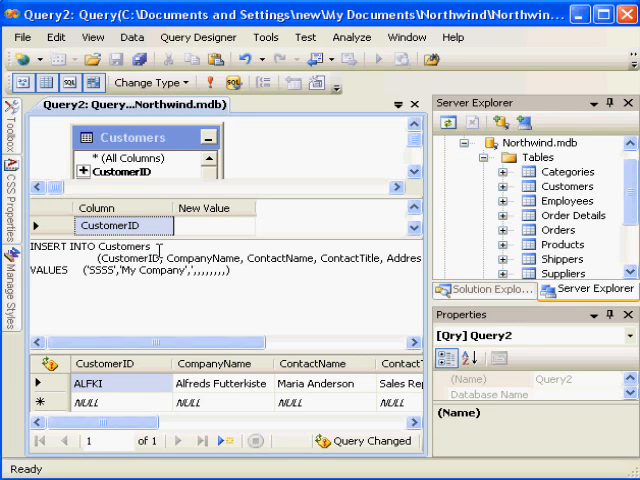